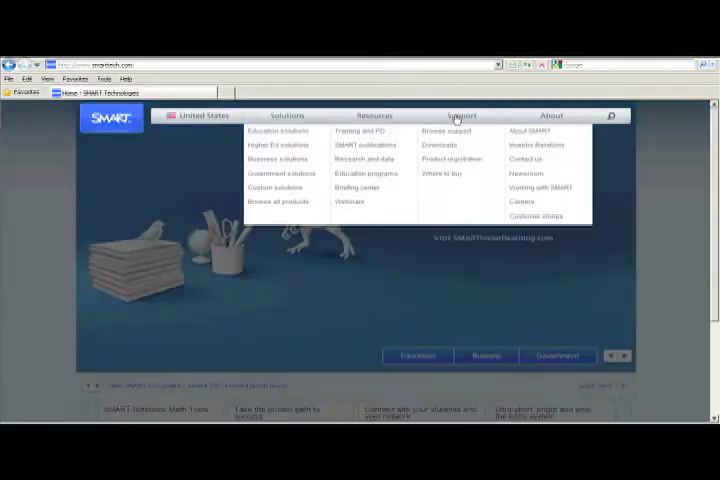
{"action": "mouse_move", "coordinate": [440, 144]}
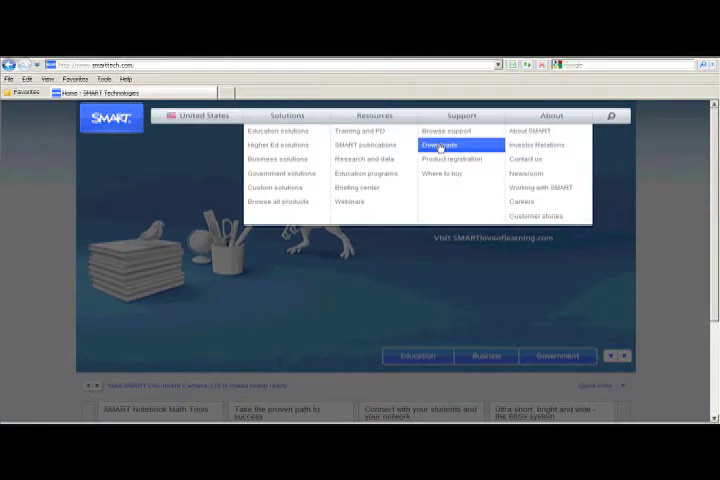
- Go to Support > Product registration on smarttech.com
{"action": "left_click", "coordinate": [456, 159]}
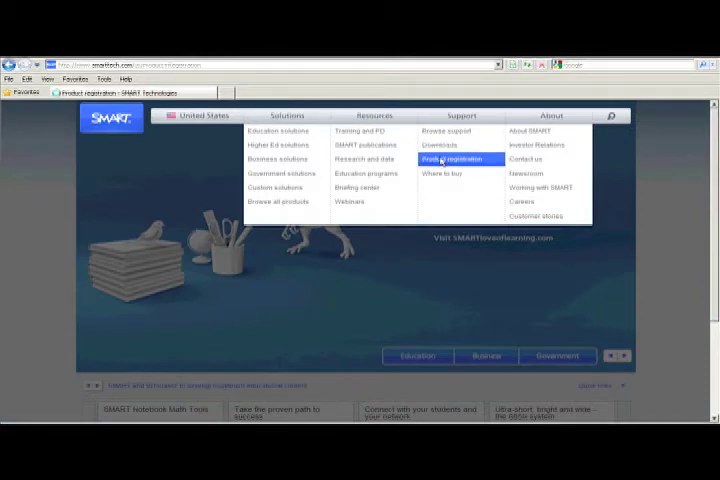
{"action": "left_click", "coordinate": [456, 158]}
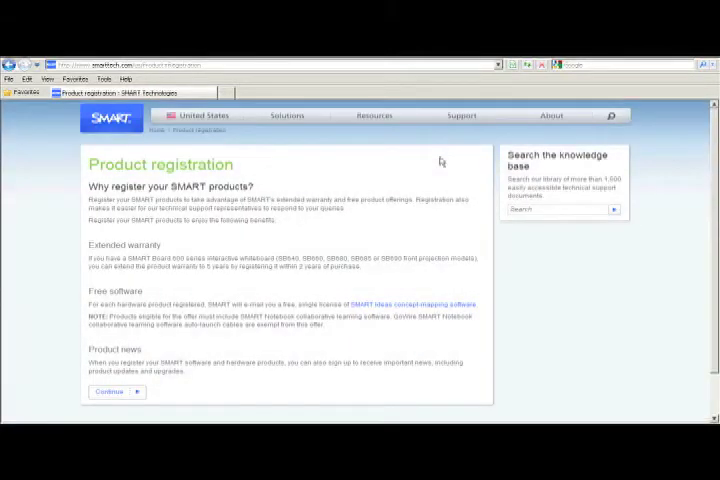
{"action": "mouse_move", "coordinate": [340, 316]}
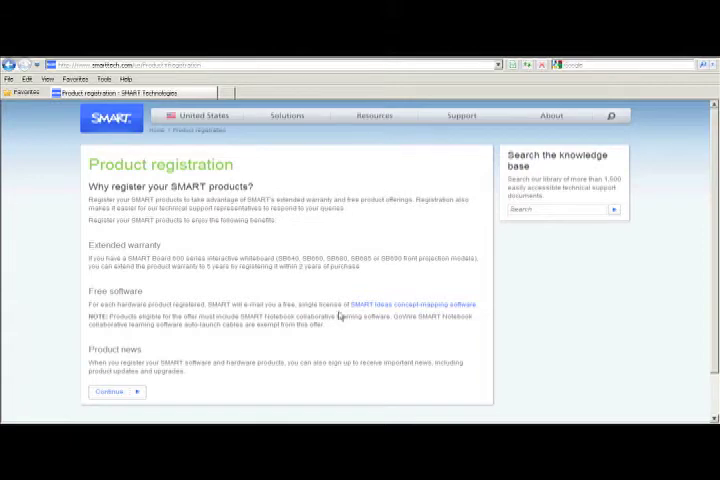
{"action": "mouse_move", "coordinate": [212, 384]}
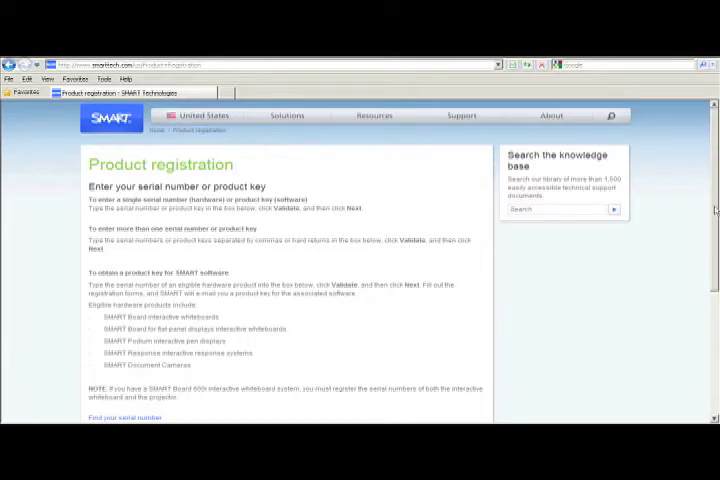
{"action": "scroll", "scroll_direction": "down", "scroll_amount": 3}
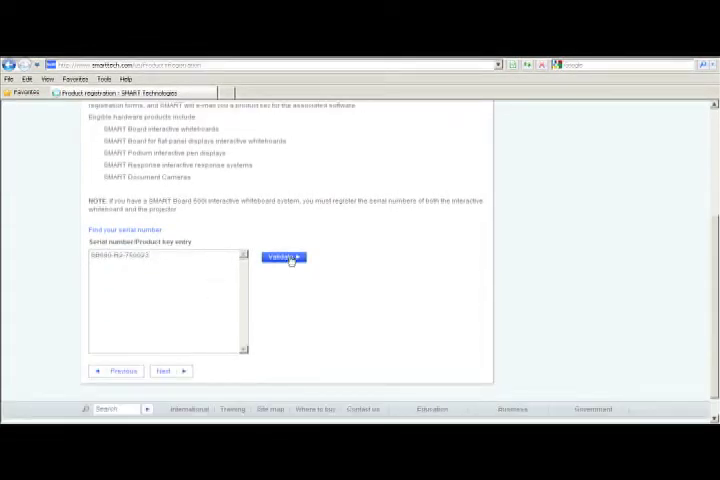
{"action": "left_click", "coordinate": [283, 258]}
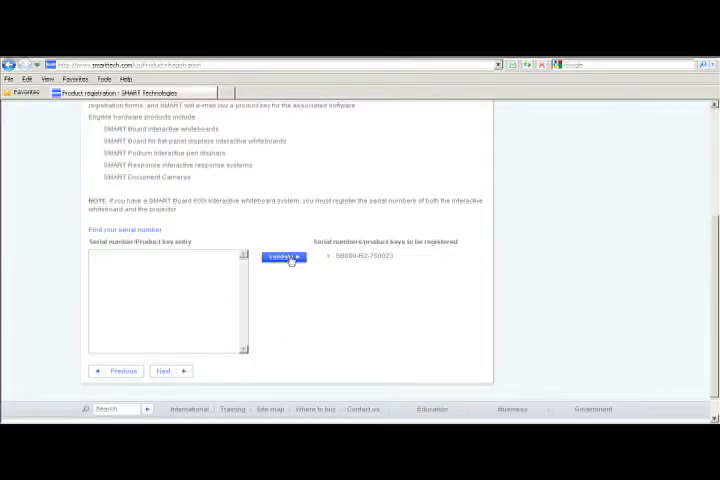
{"action": "mouse_move", "coordinate": [144, 381]}
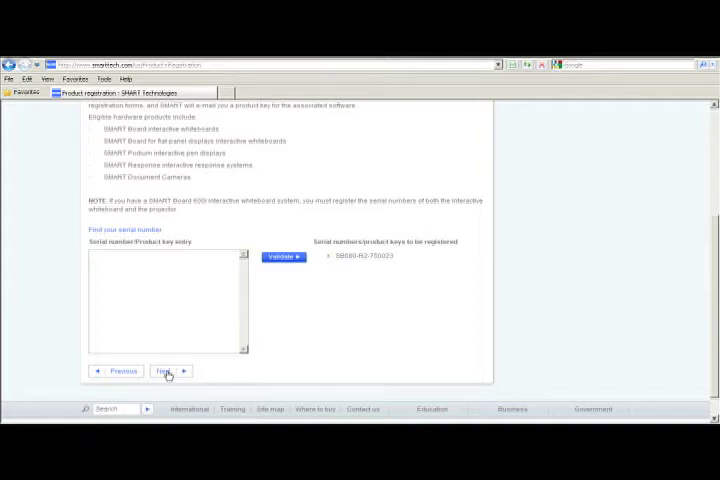
{"action": "left_click", "coordinate": [165, 370]}
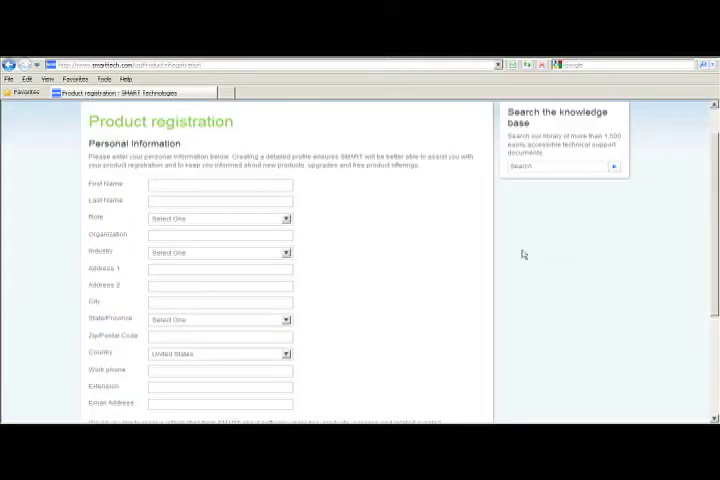
- Set role to AV specialist, industry to Professional Services, and country to Canada
{"action": "left_click", "coordinate": [286, 218]}
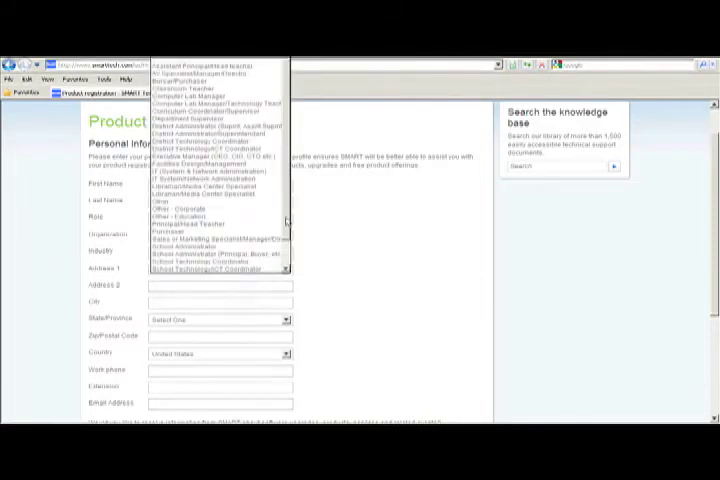
{"action": "left_click", "coordinate": [200, 66]}
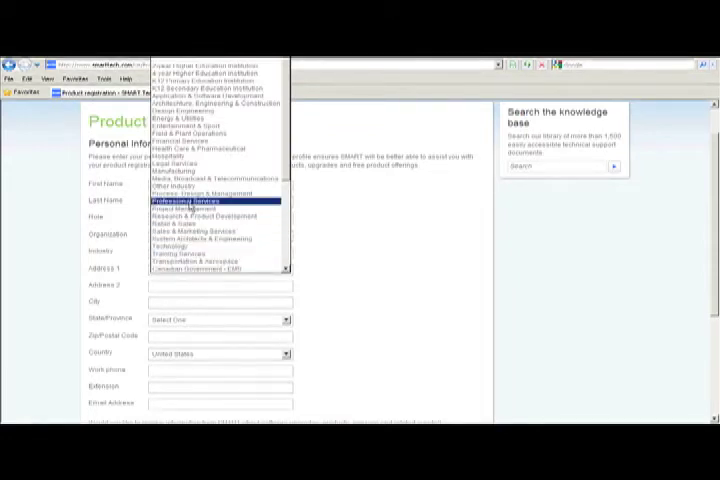
{"action": "scroll", "scroll_direction": "down", "scroll_amount": 3}
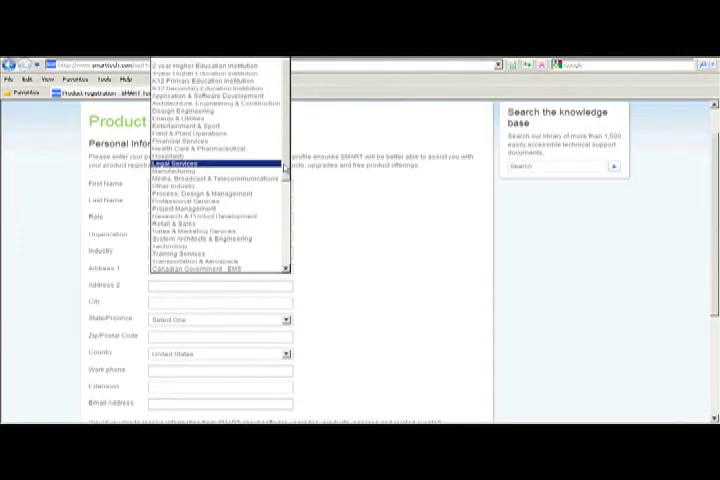
{"action": "left_click", "coordinate": [200, 200]}
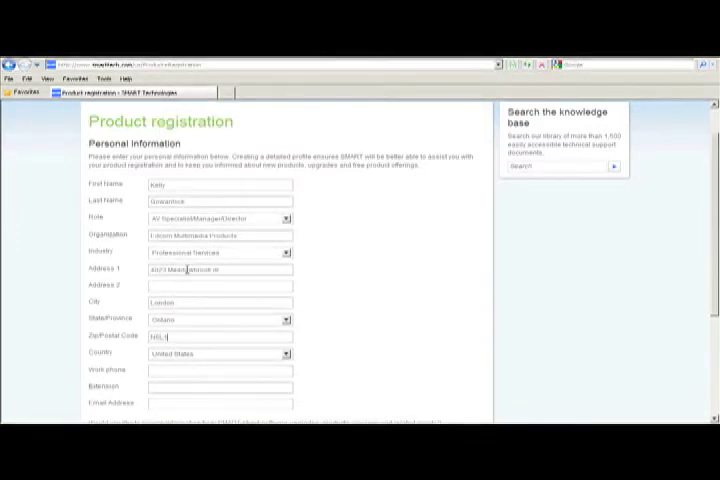
{"action": "left_click", "coordinate": [285, 353]}
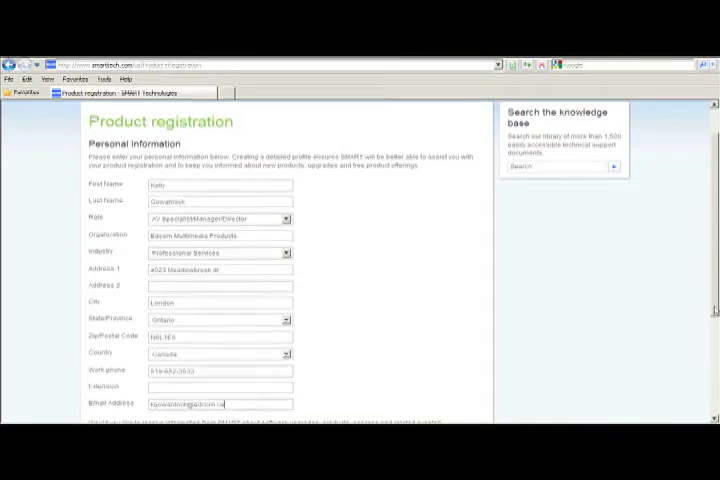
{"action": "scroll", "scroll_direction": "down", "scroll_amount": 3}
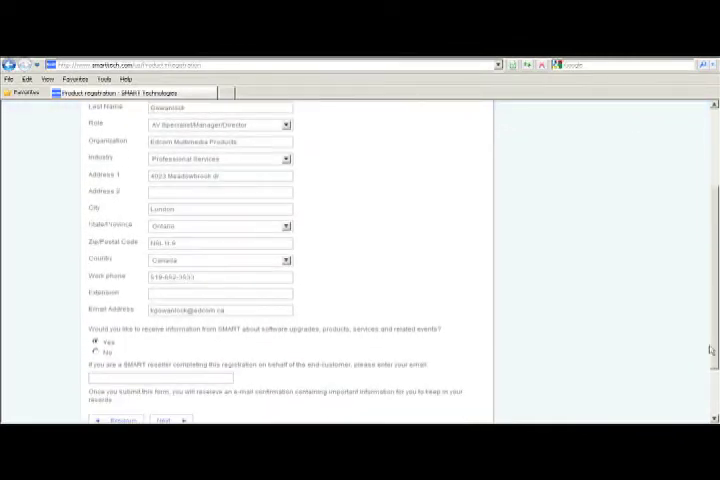
{"action": "scroll", "scroll_direction": "down", "scroll_amount": 3}
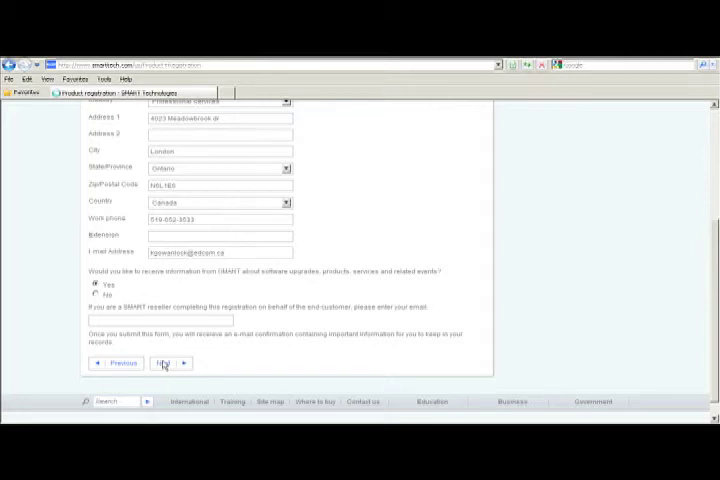
{"action": "left_click", "coordinate": [164, 363]}
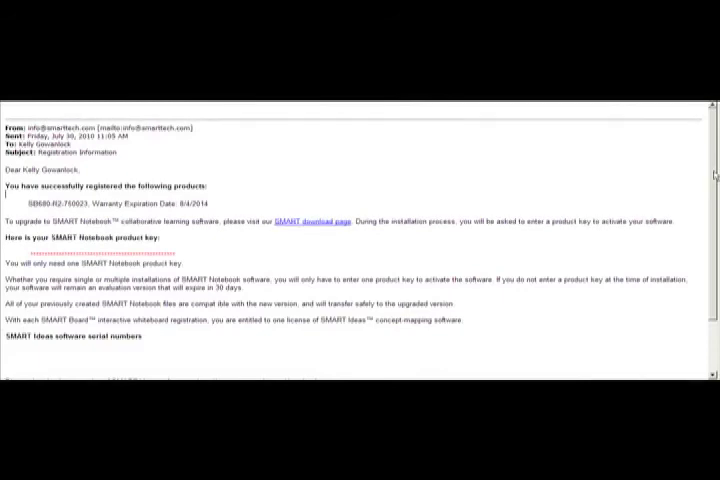
- Scroll the confirmation email to read the product key and 8/4/2014 warranty expiration
{"action": "scroll", "scroll_direction": "down", "scroll_amount": 3}
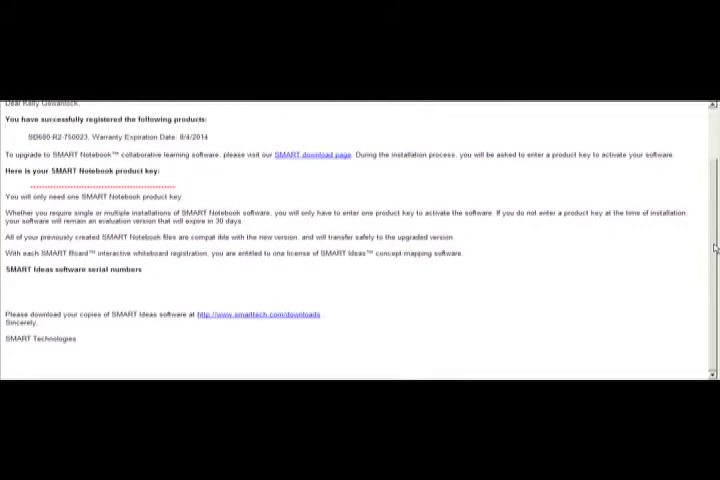
{"action": "scroll", "scroll_direction": "up", "scroll_amount": 3}
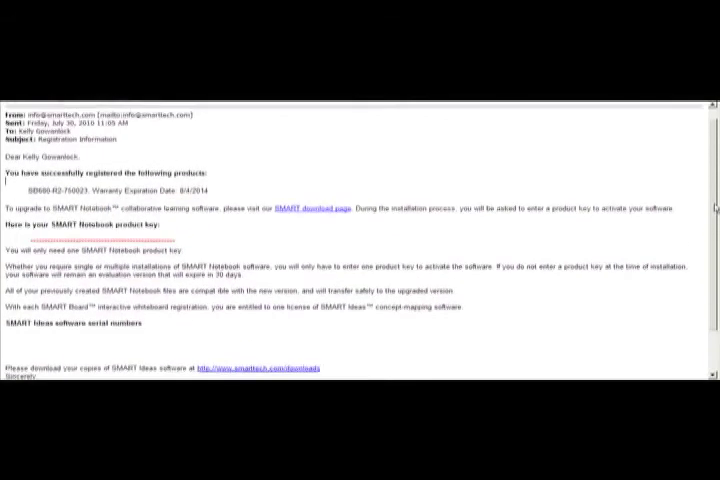